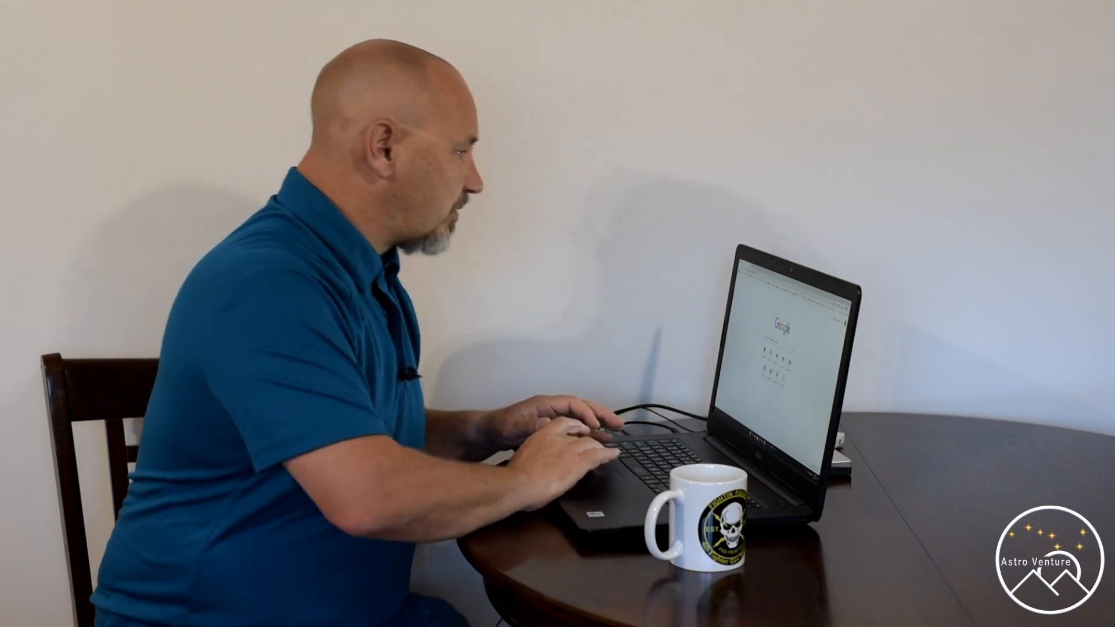
Focus the address bar of a new Chrome tab to start a search.
click(213, 29)
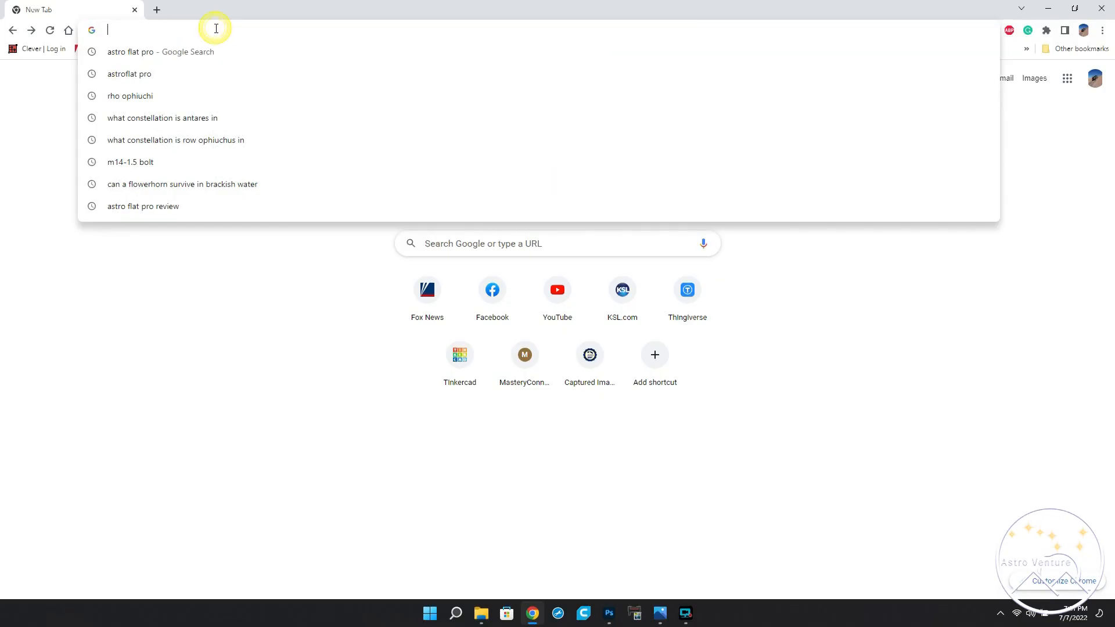
Search Google for 'astro flat pro'.
text(astro flat pro)
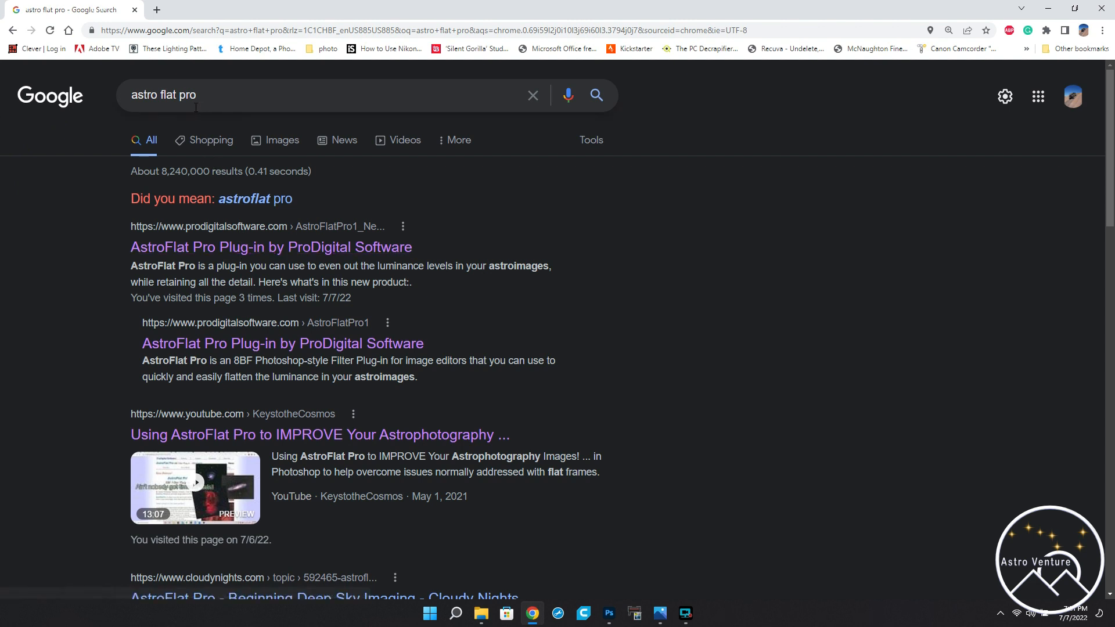
mouse_move(196, 252)
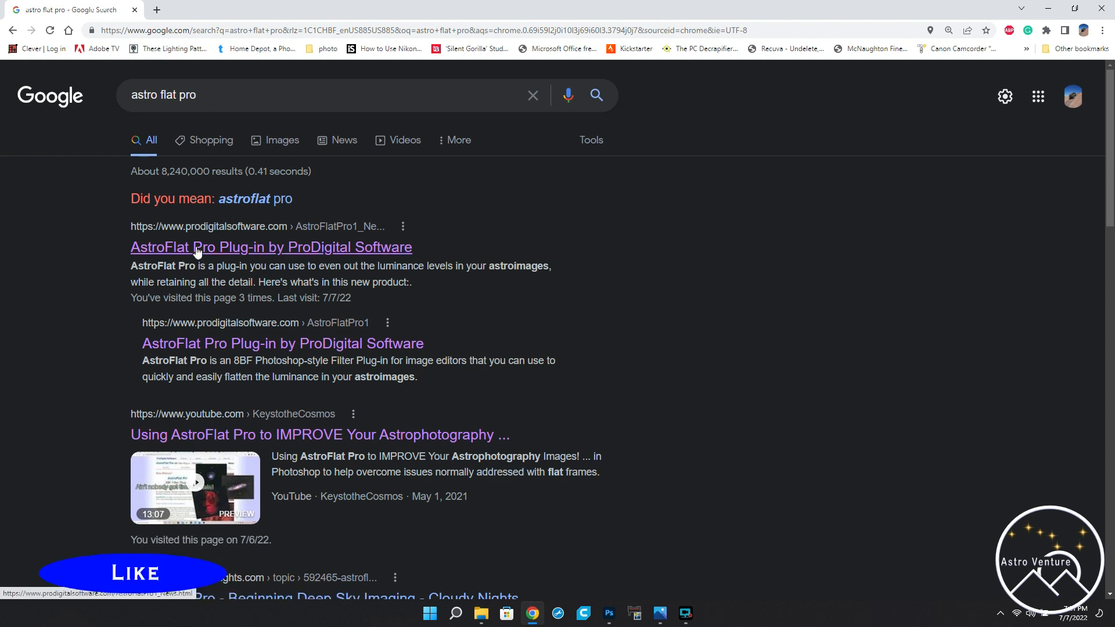
mouse_move(219, 238)
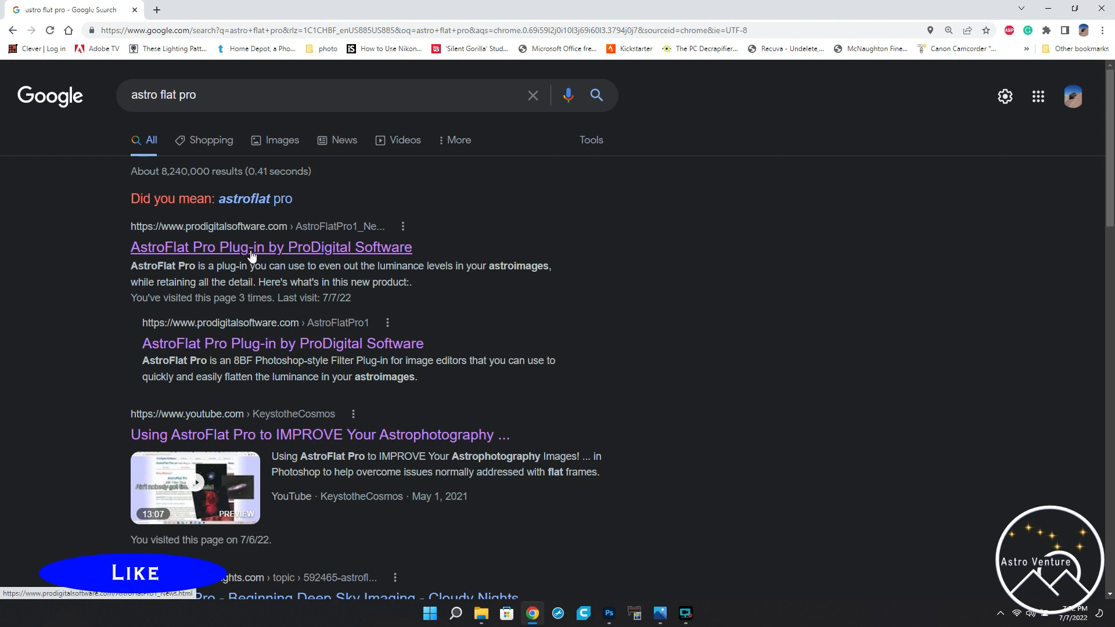
Open the 'AstroFlat Pro Plug-in by ProDigital Software' search result.
click(271, 247)
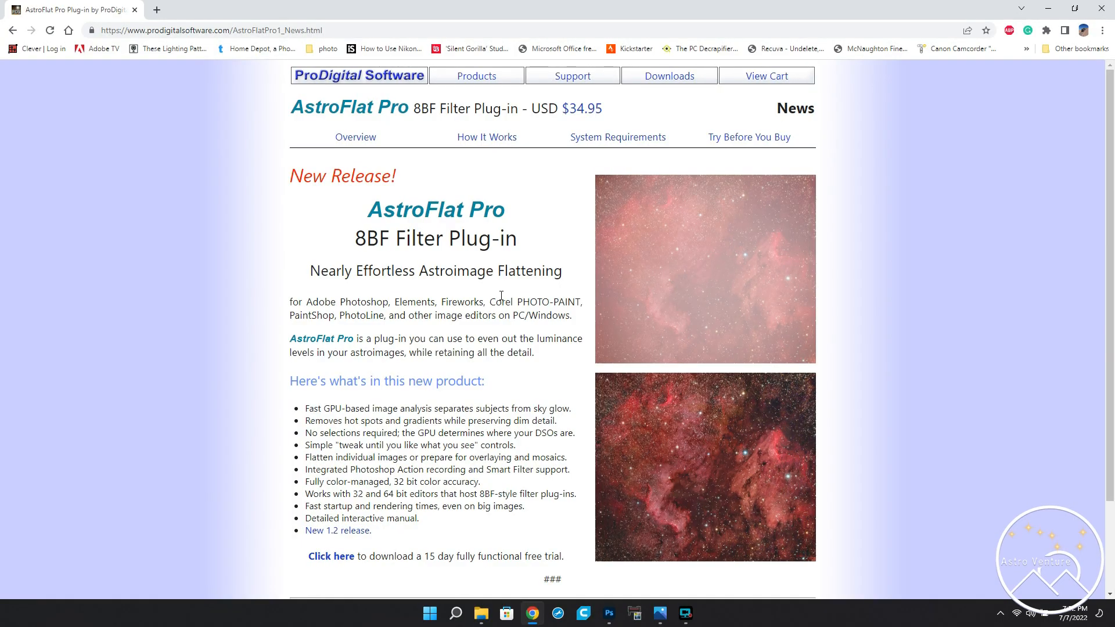
mouse_move(690, 457)
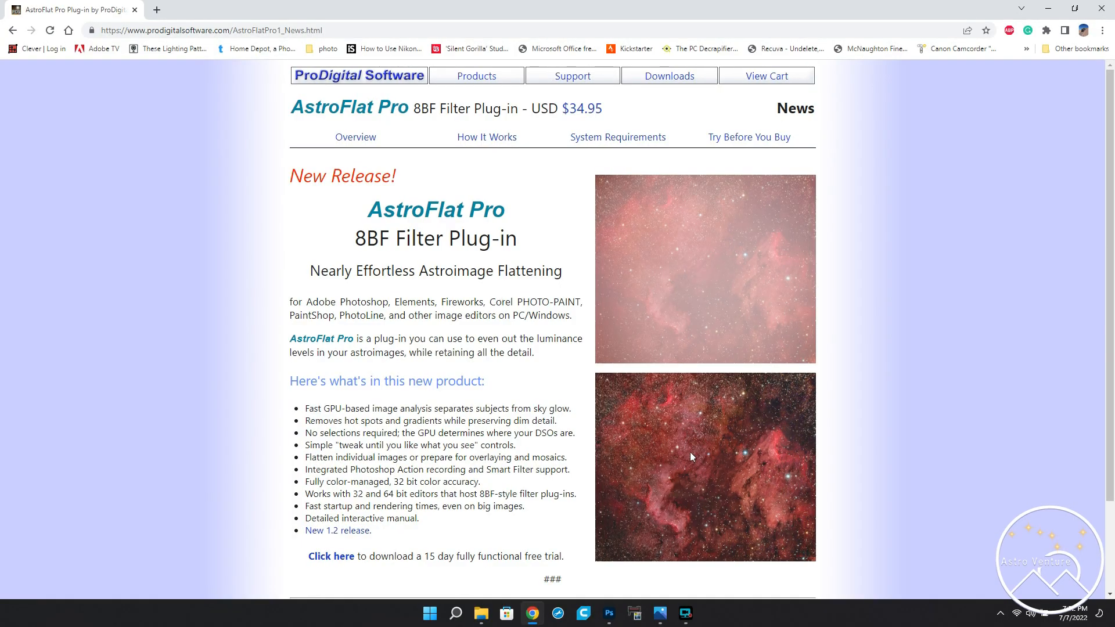
mouse_move(644, 333)
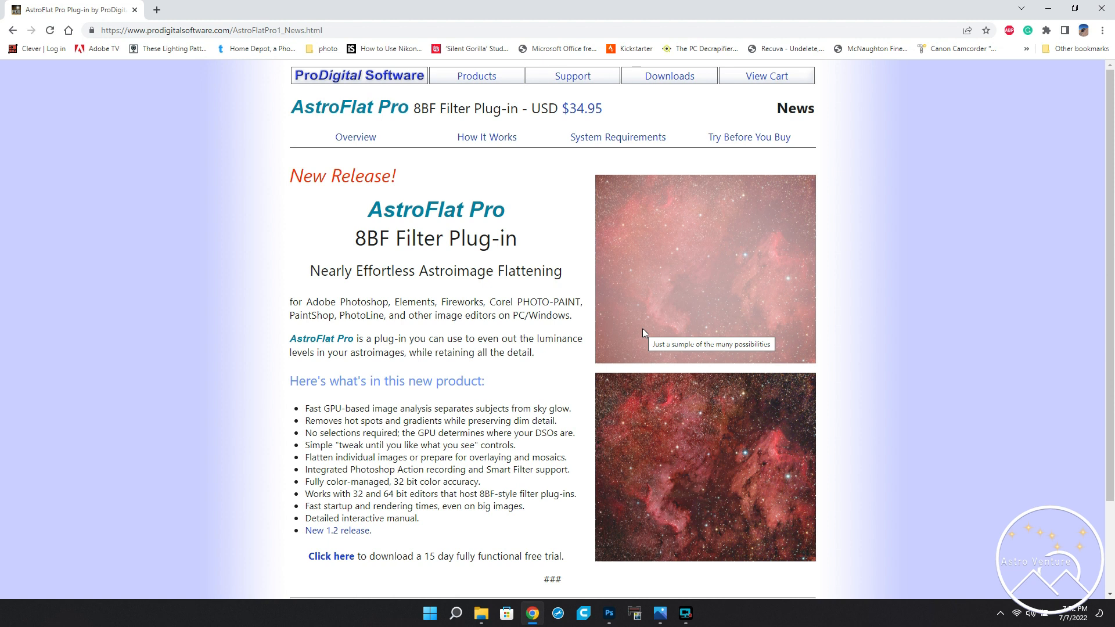
mouse_move(596, 129)
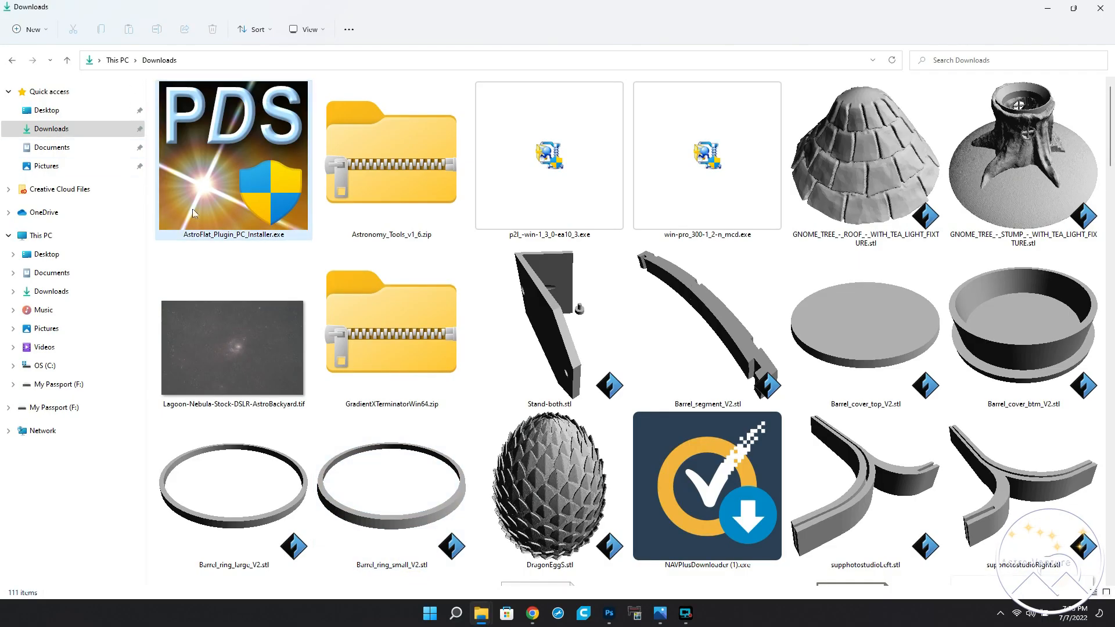
Select AstroFlat_Plugin_PC_Installer.exe in the Downloads folder.
click(390, 155)
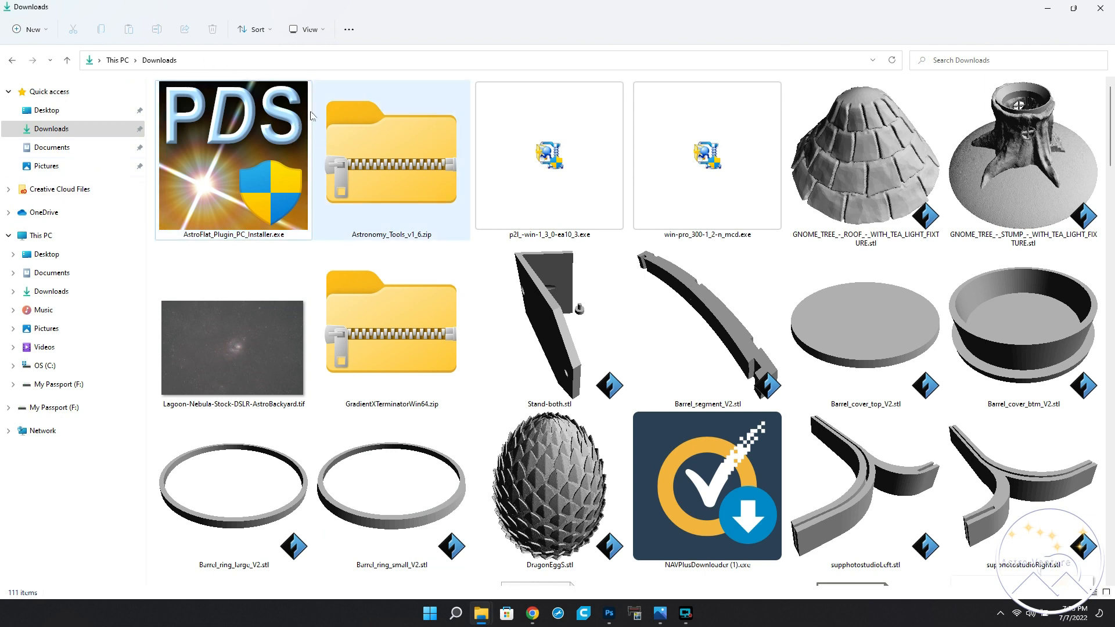